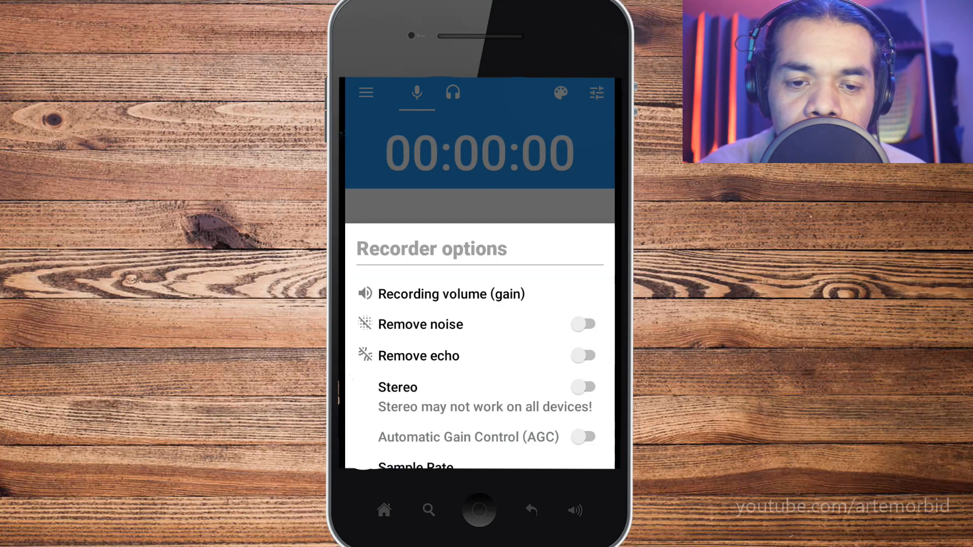
# - Set the recording sample rate to 48 kHz and the format to WAV (high quality)
pyautogui.scroll(-3)
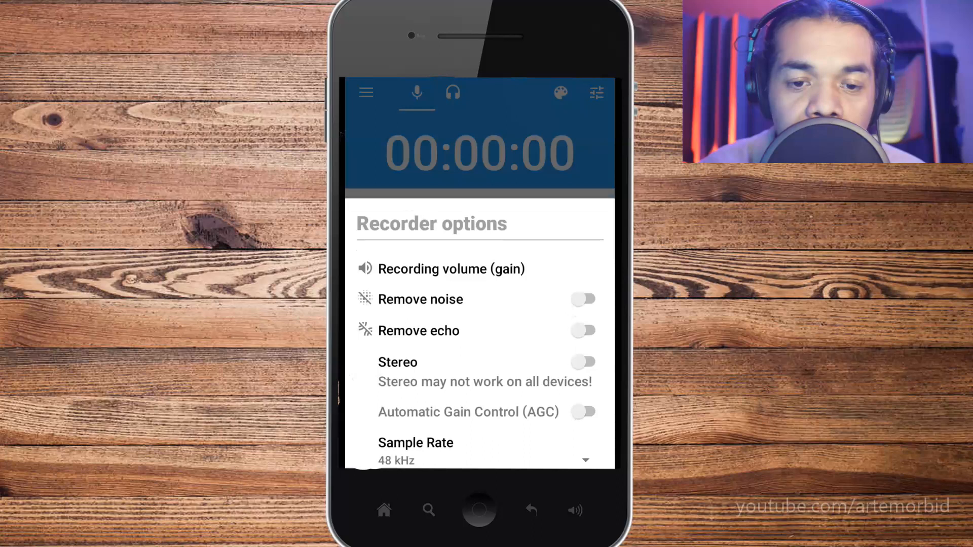
pyautogui.scroll(-3)
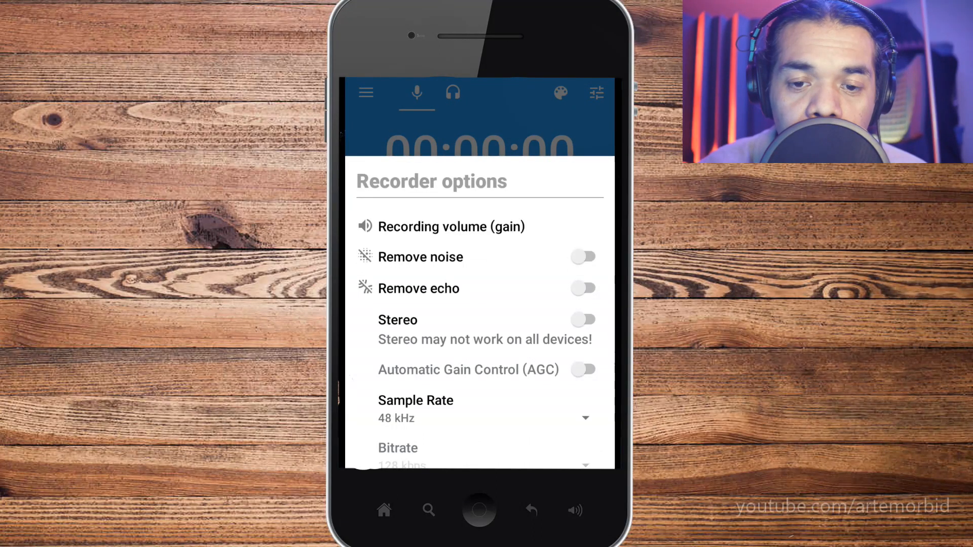
pyautogui.click(480, 410)
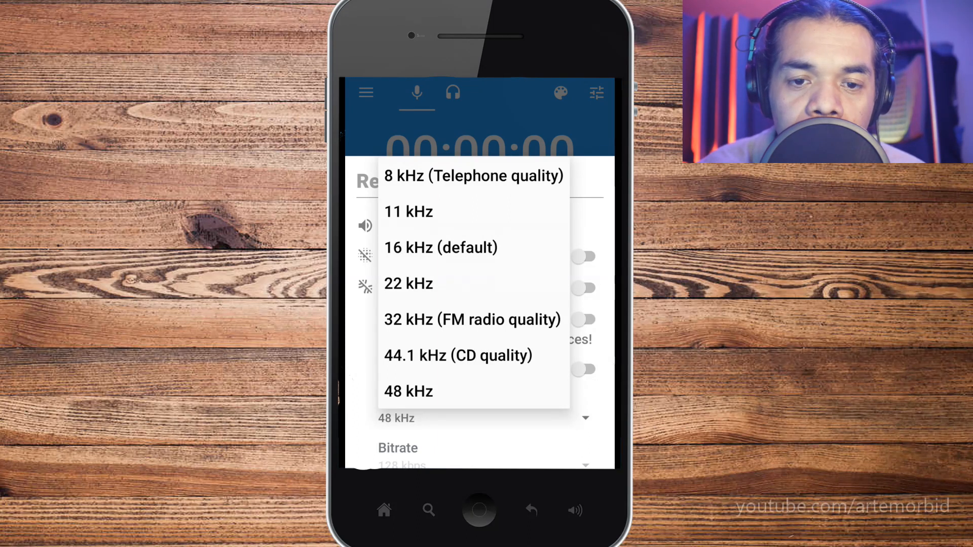
pyautogui.click(408, 391)
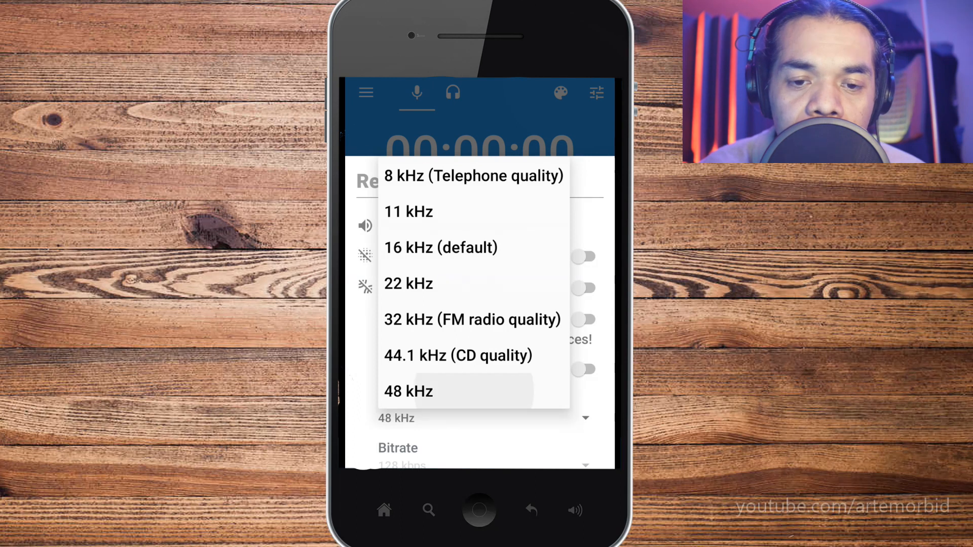
pyautogui.click(407, 391)
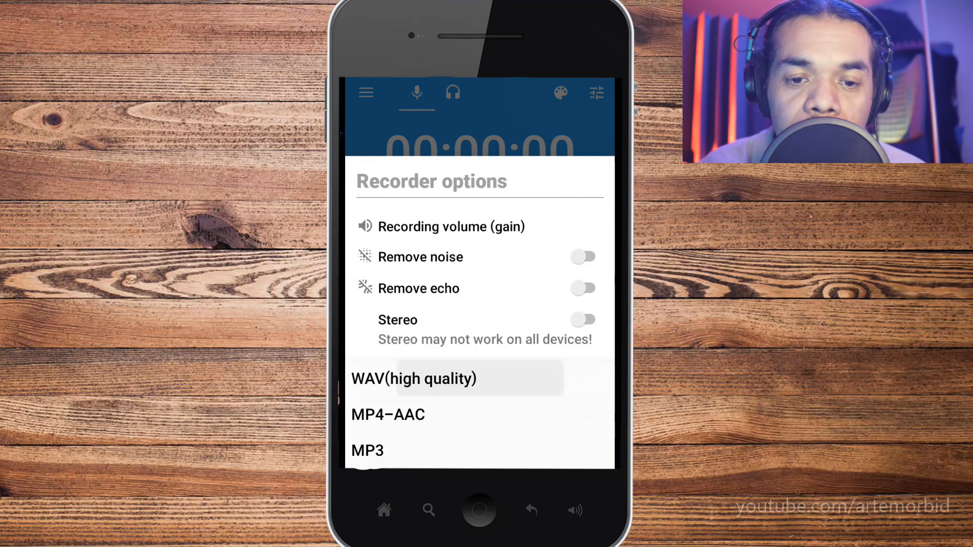
pyautogui.scroll(-3)
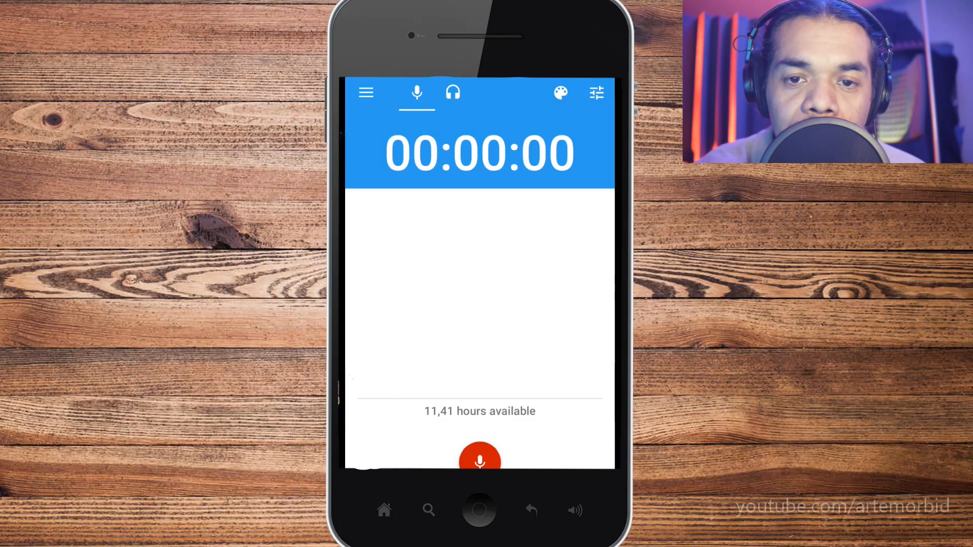
pyautogui.click(560, 92)
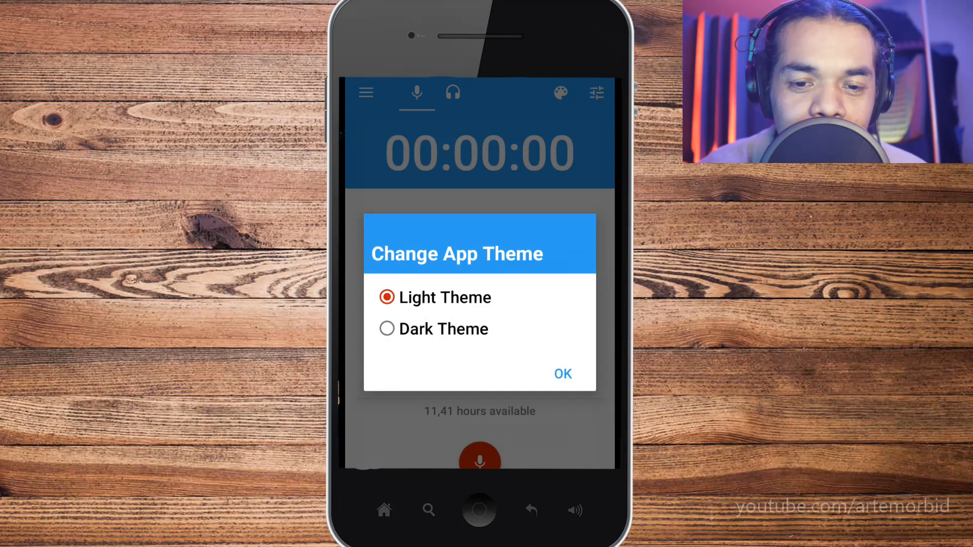
pyautogui.click(563, 373)
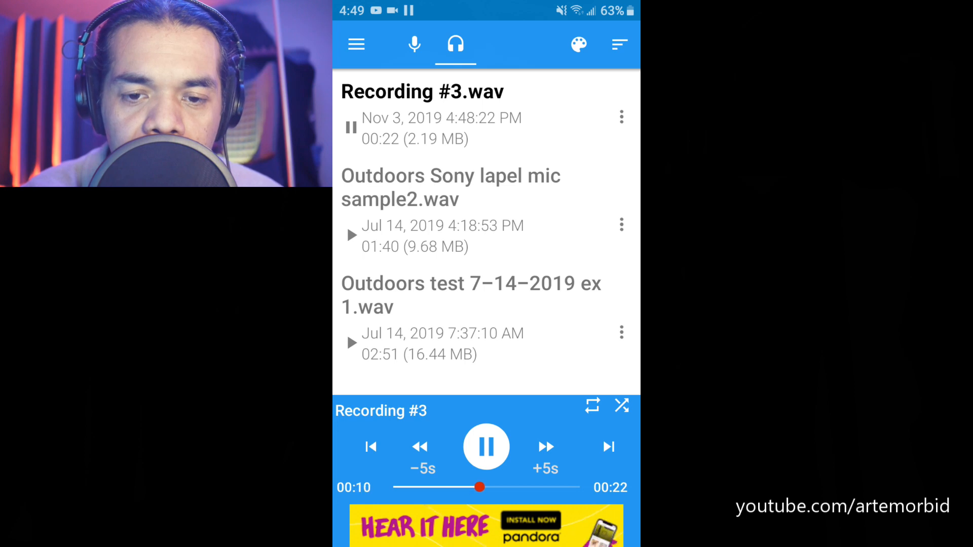
# - Pause playback and choose Trim for Recording #3.wav, opening its full 22-second clip
pyautogui.click(357, 41)
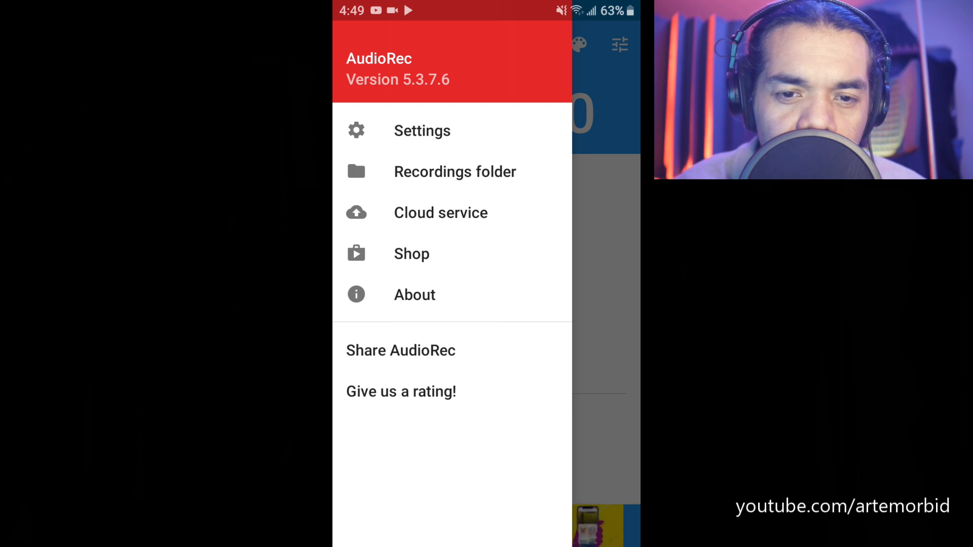
pyautogui.click(455, 172)
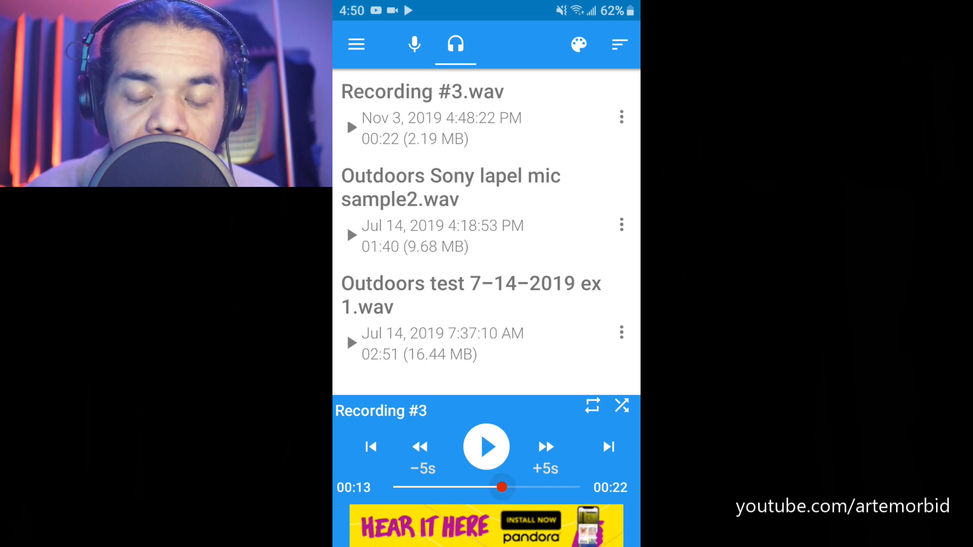
pyautogui.click(621, 405)
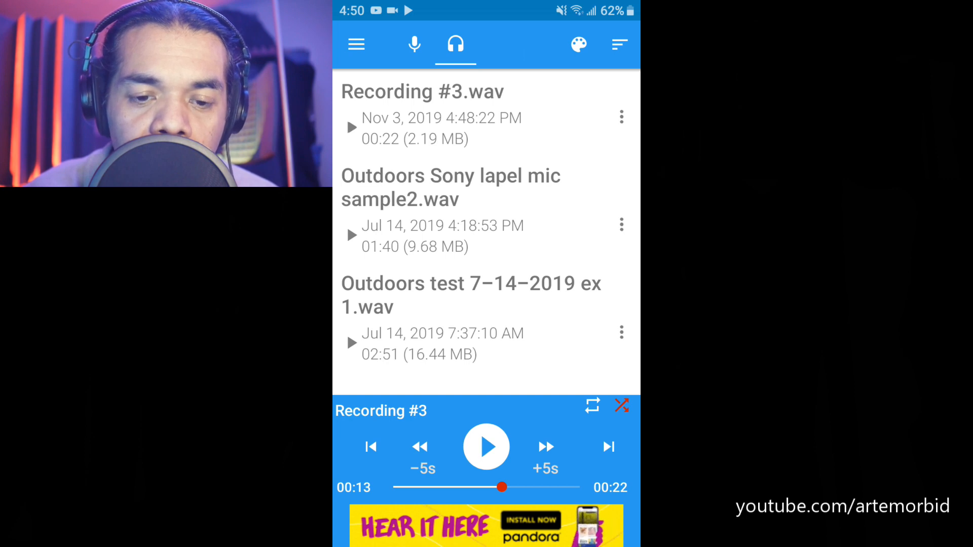
pyautogui.click(621, 224)
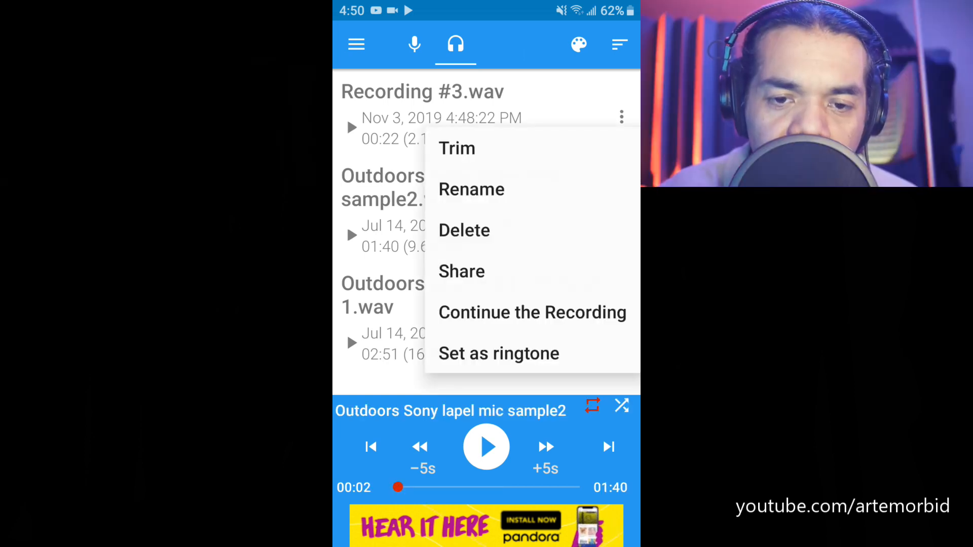
pyautogui.click(457, 147)
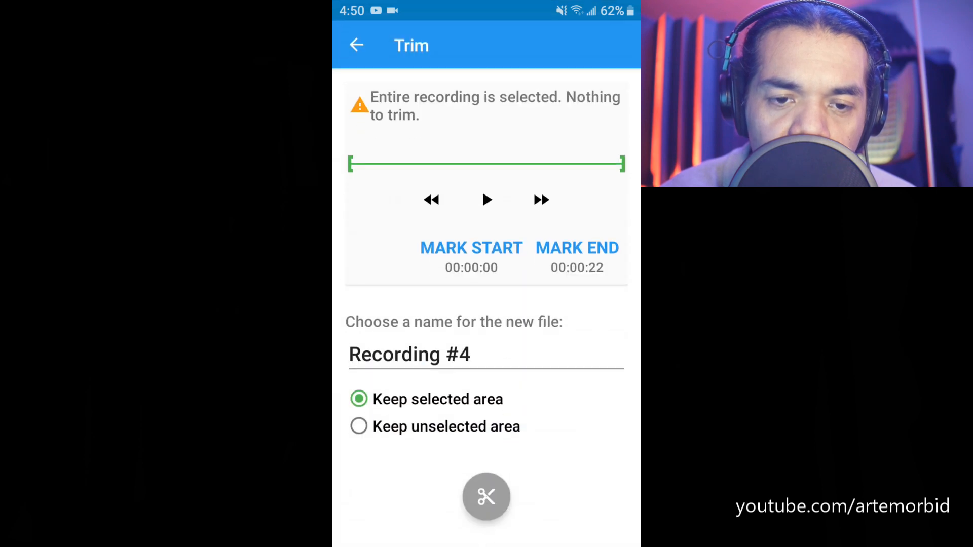